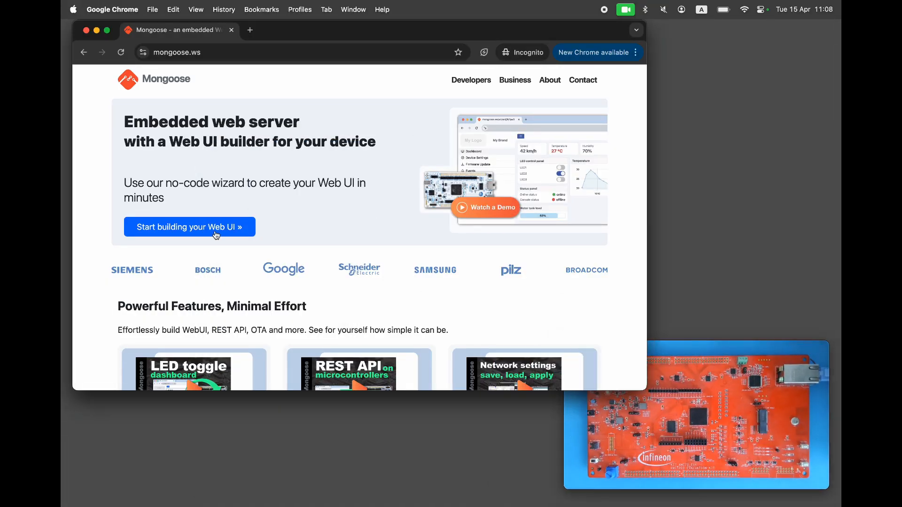
Step: Open the Mongoose Wizard via 'Start building your Web UI »' on mongoose.ws
click(189, 226)
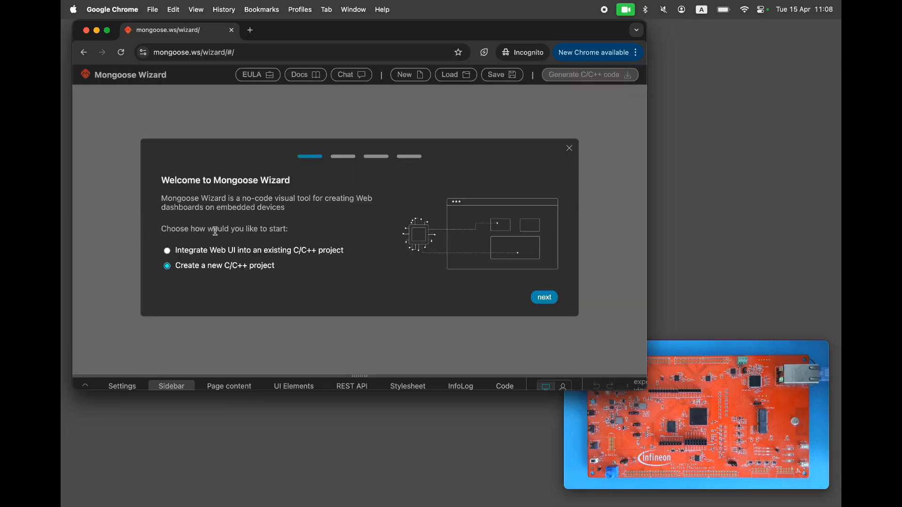
Step: Start a new project in the 'wizard' folder, allowing the site to edit files
click(544, 298)
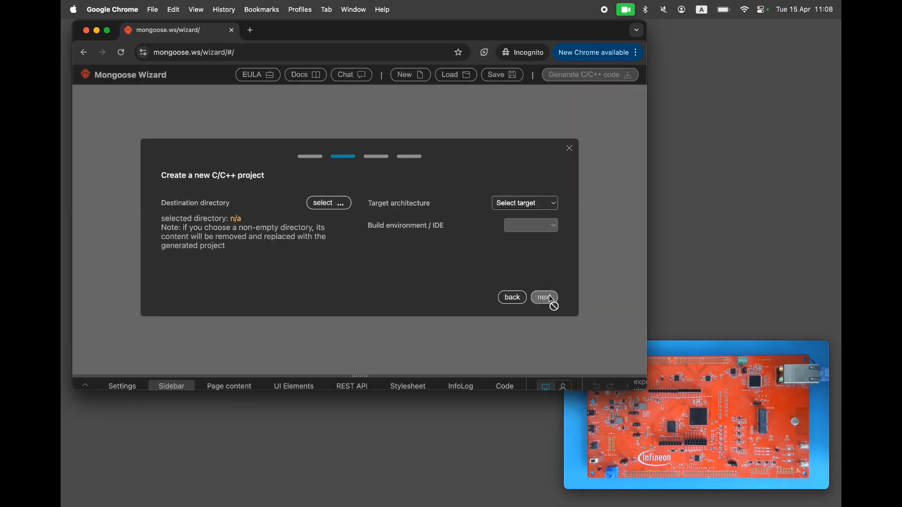
click(328, 203)
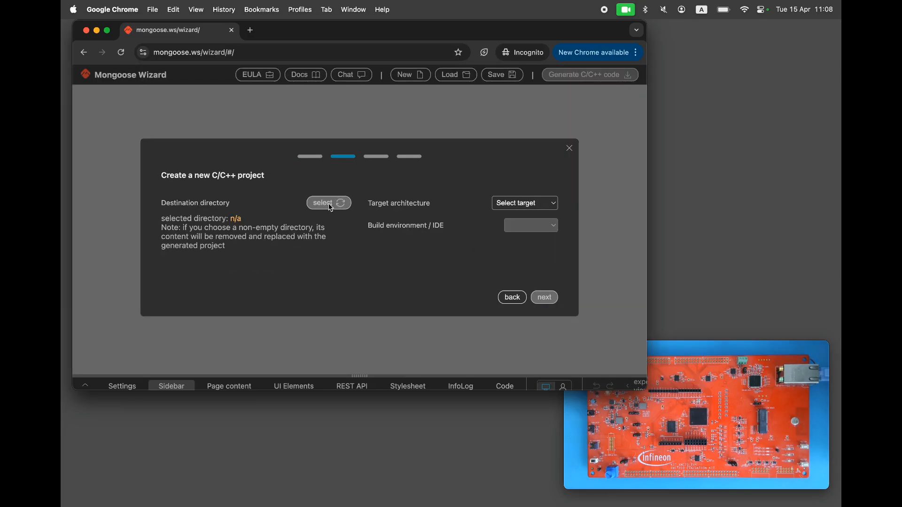
click(328, 202)
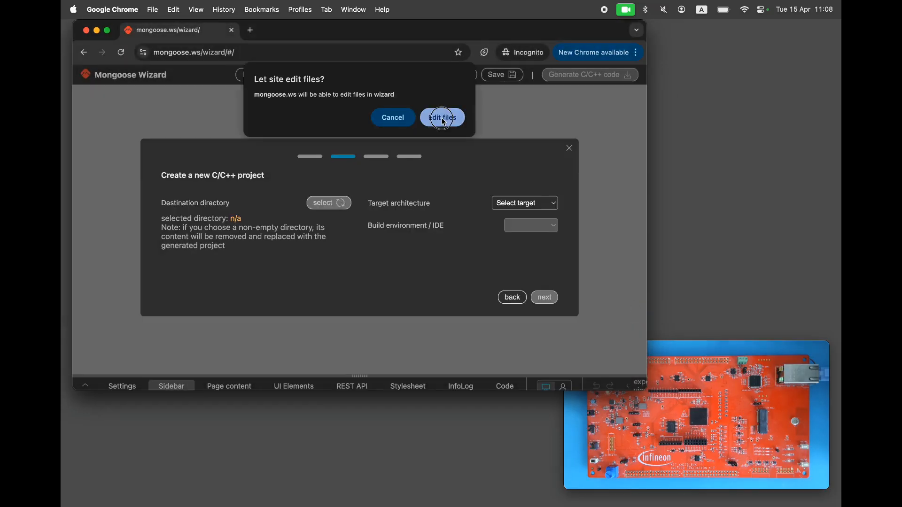
click(523, 203)
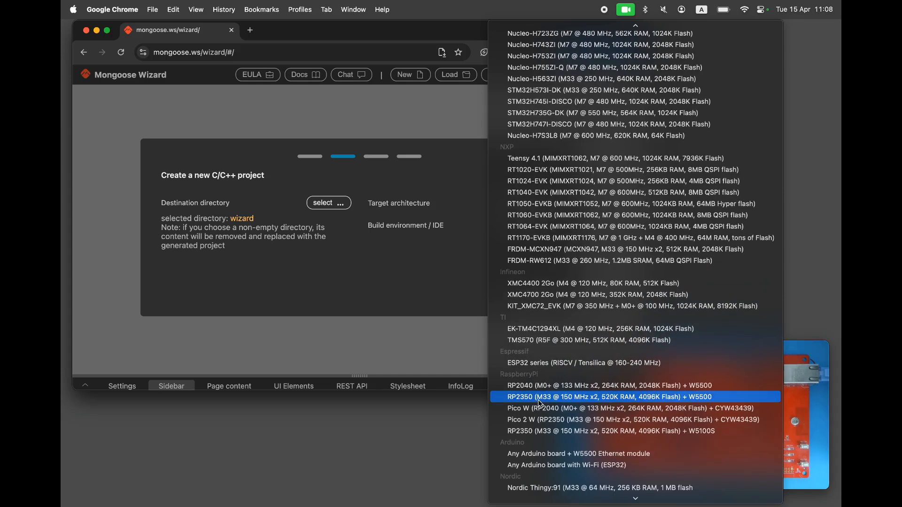
Step: Set the target board to KIT_XMC72_EVK with ModusIDE as the build environment
click(631, 306)
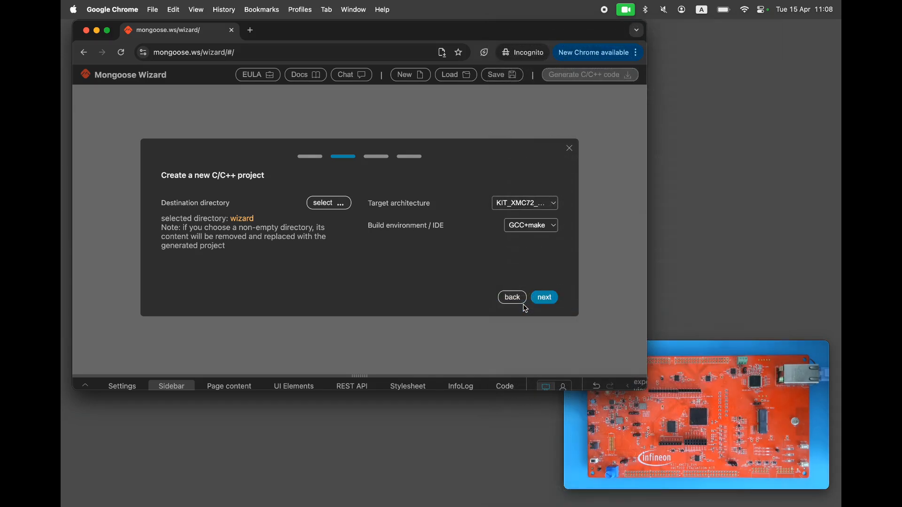
click(530, 225)
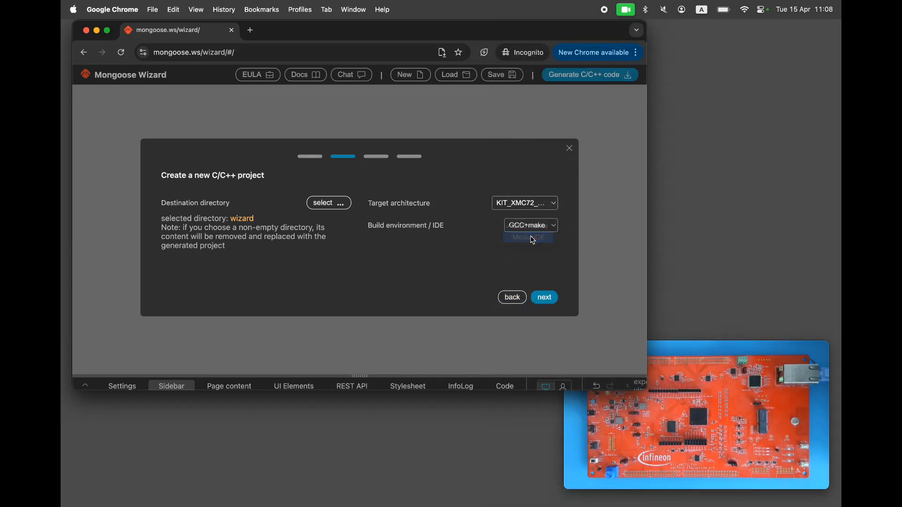
click(527, 238)
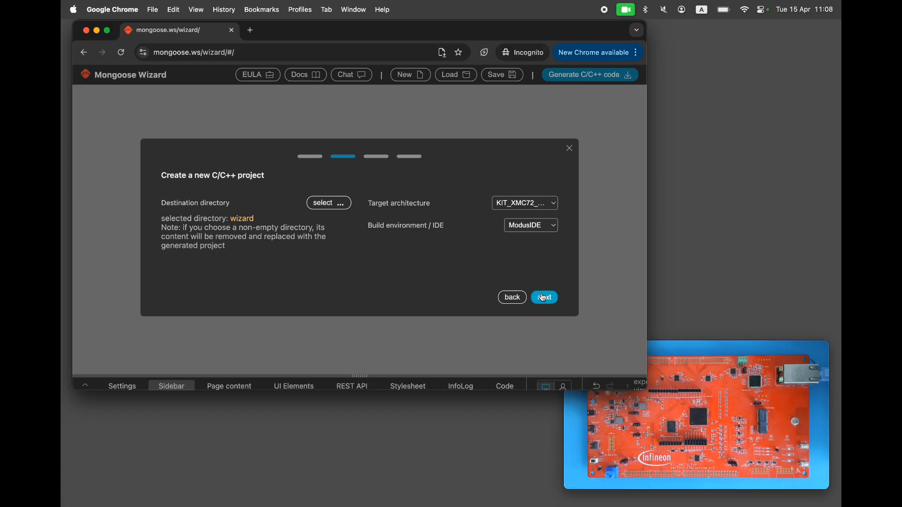
Step: Keep the default dashboard, finish setup, and generate the C/C++ code
click(543, 298)
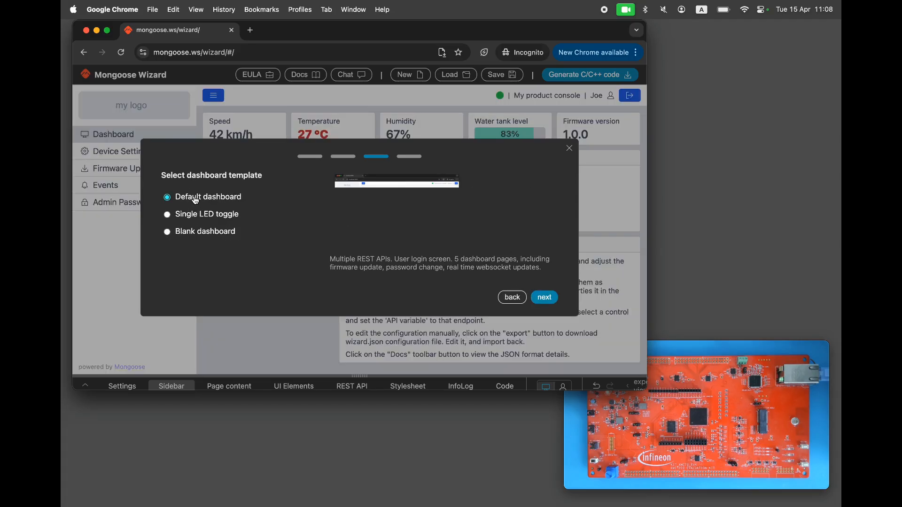
click(543, 298)
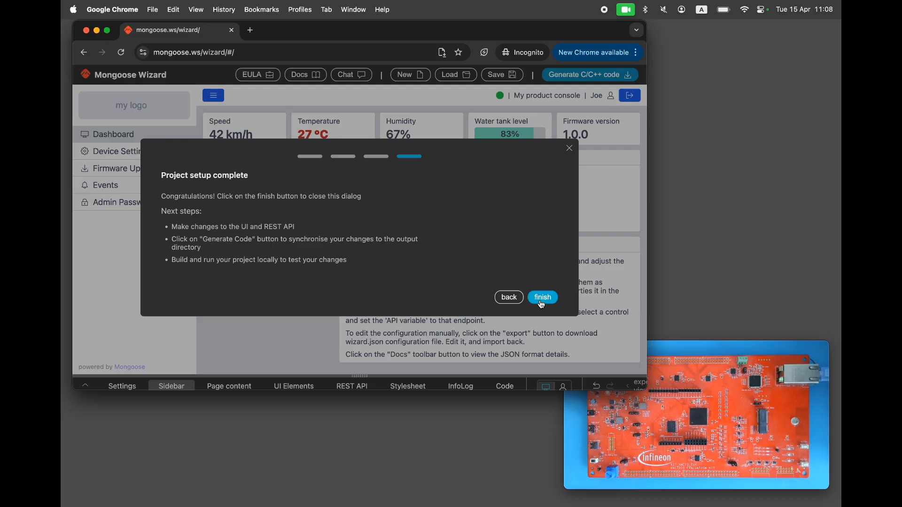
click(541, 297)
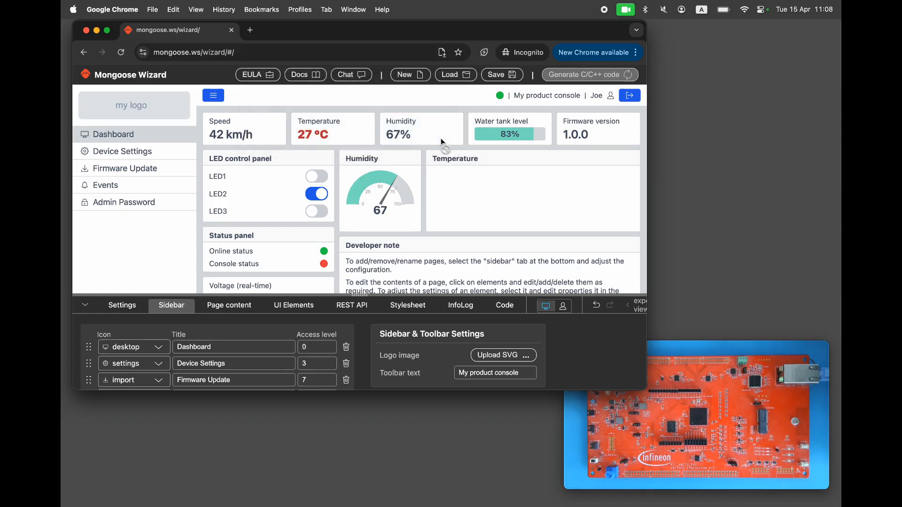
click(421, 134)
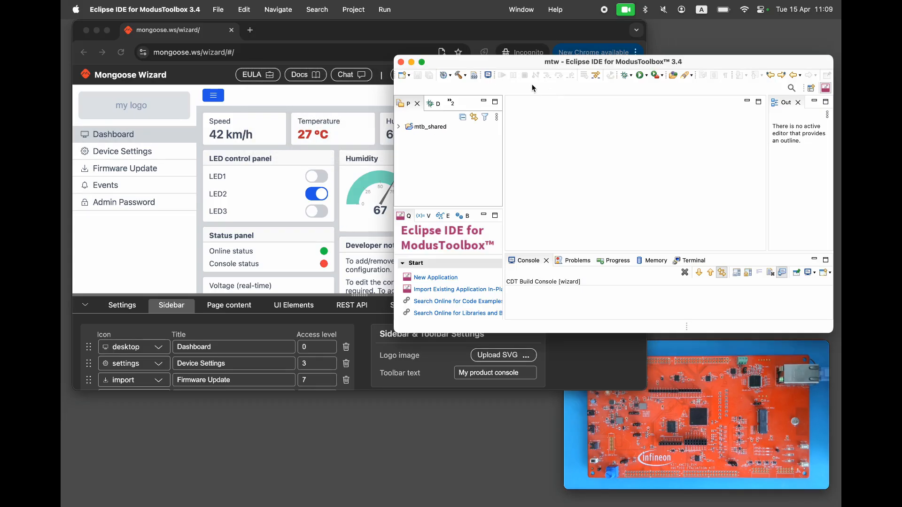
mouse_move(274, 48)
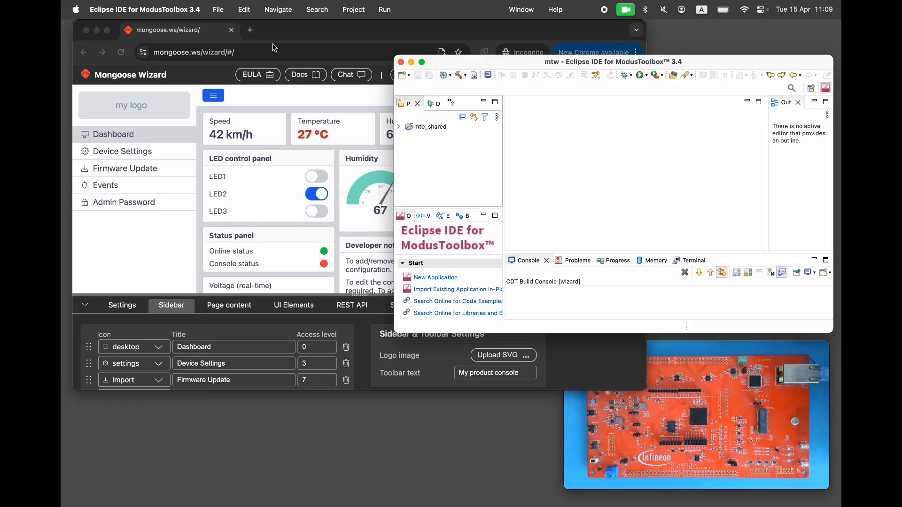
Step: Import the 'wizard' folder in place as an existing ModusToolbox application
click(218, 9)
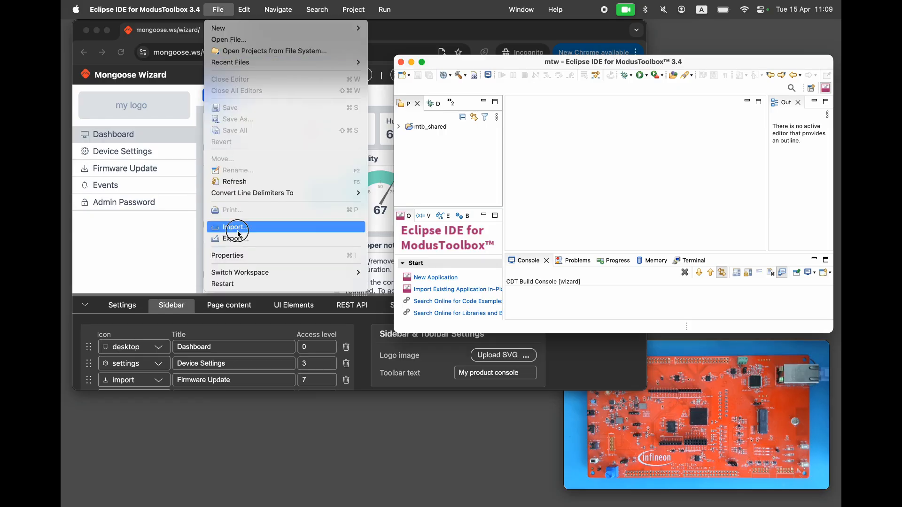
click(234, 227)
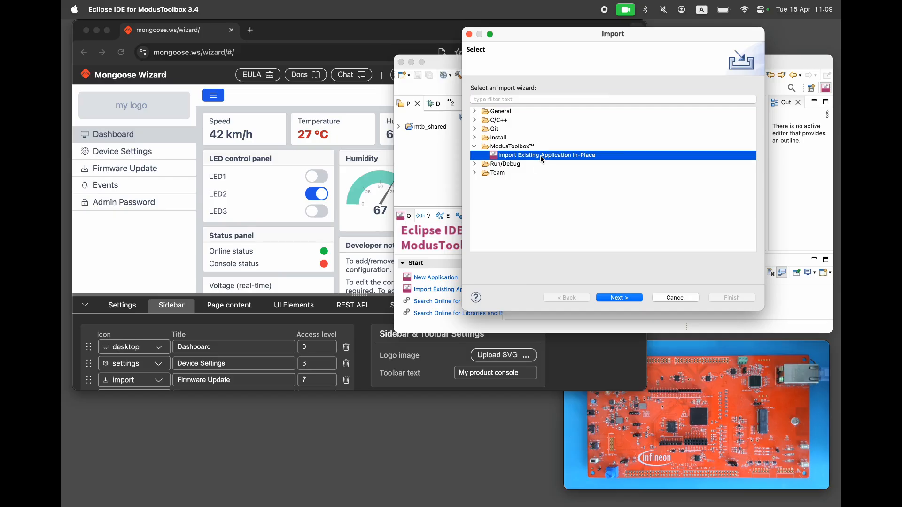
click(619, 297)
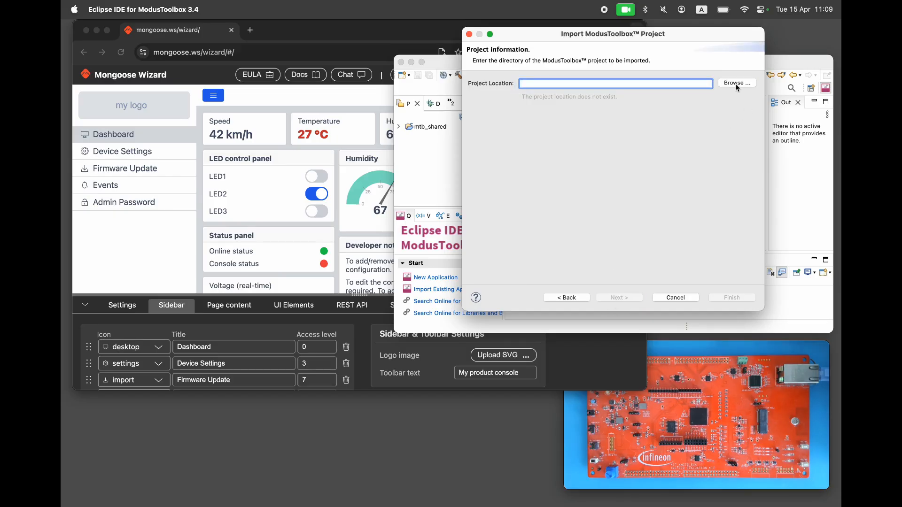
click(737, 83)
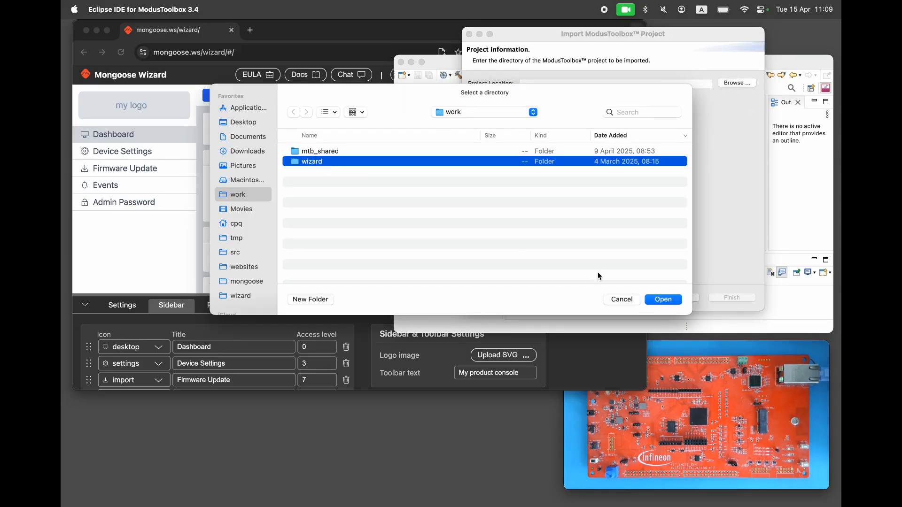
click(662, 299)
text(cu)
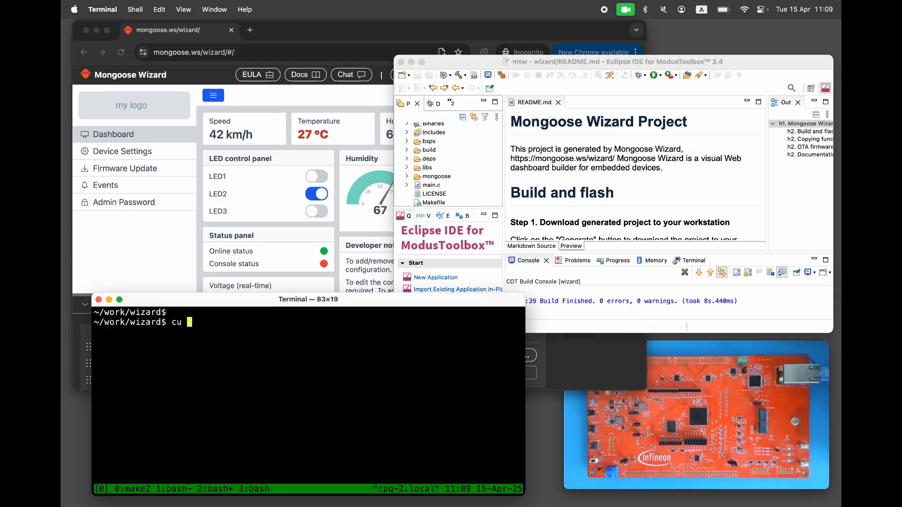
Step: Connect cu to /dev/cu.usbmodem212303 at 115200 baud
text(-l /dev/cu.usb)
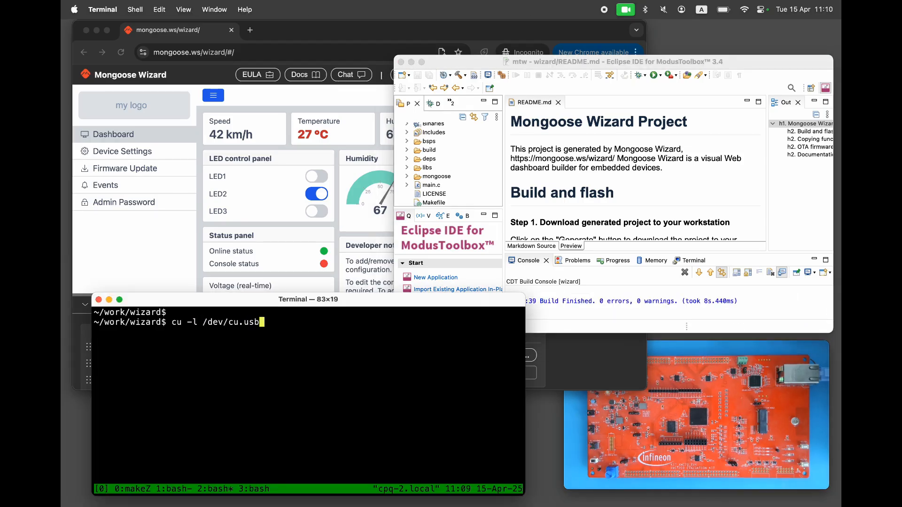
text(modem212303 -s 1152)
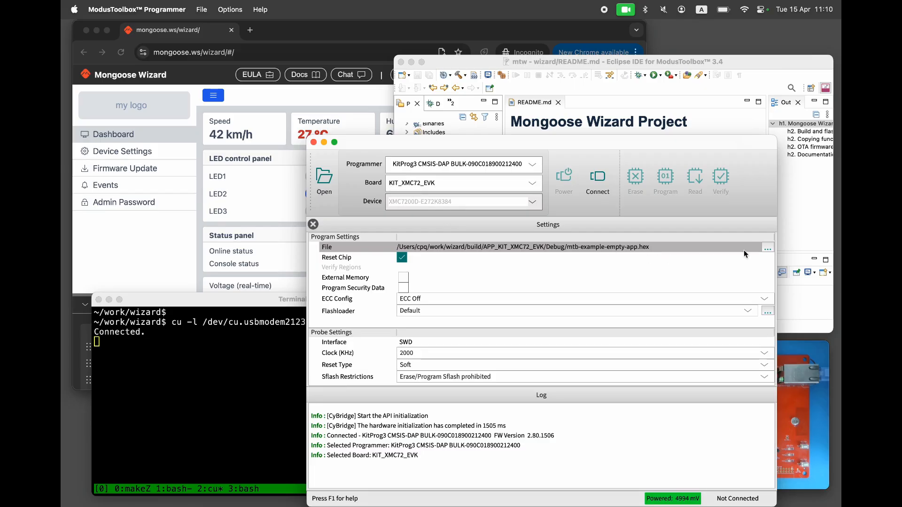
Step: Load the Debug build's mtb-example-empty-app.hex as the firmware image
click(768, 248)
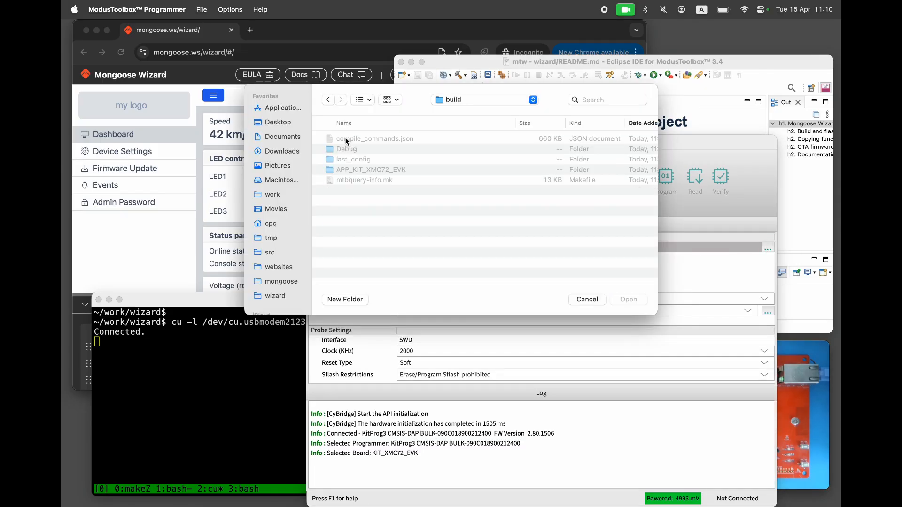
click(372, 169)
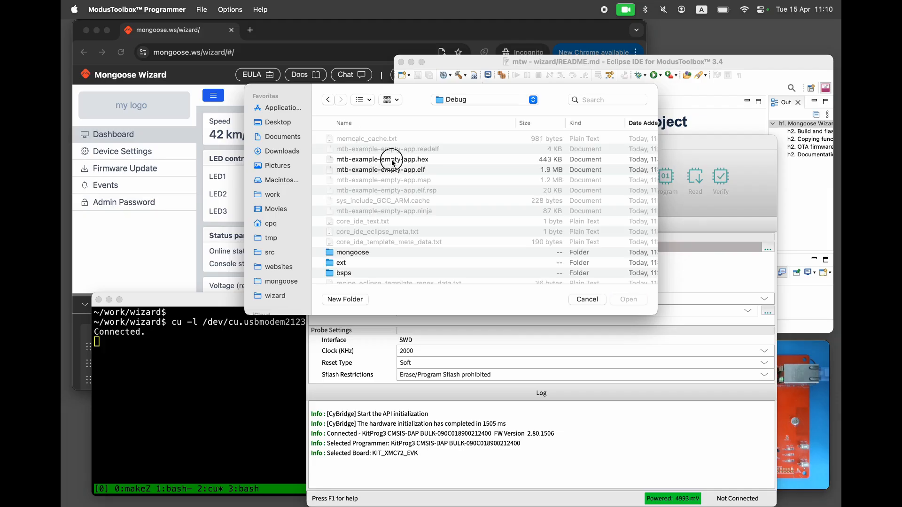
click(628, 299)
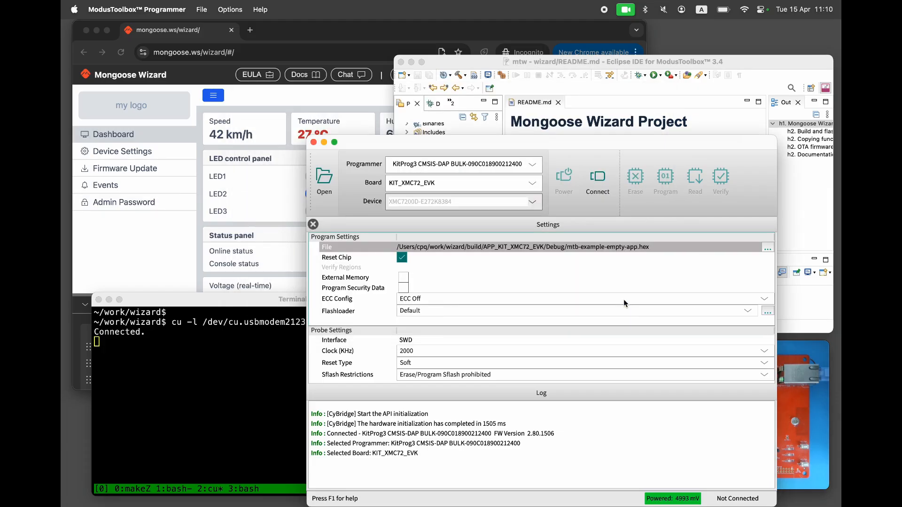
Step: Connect to the XMC7200 board and flash the firmware
click(597, 179)
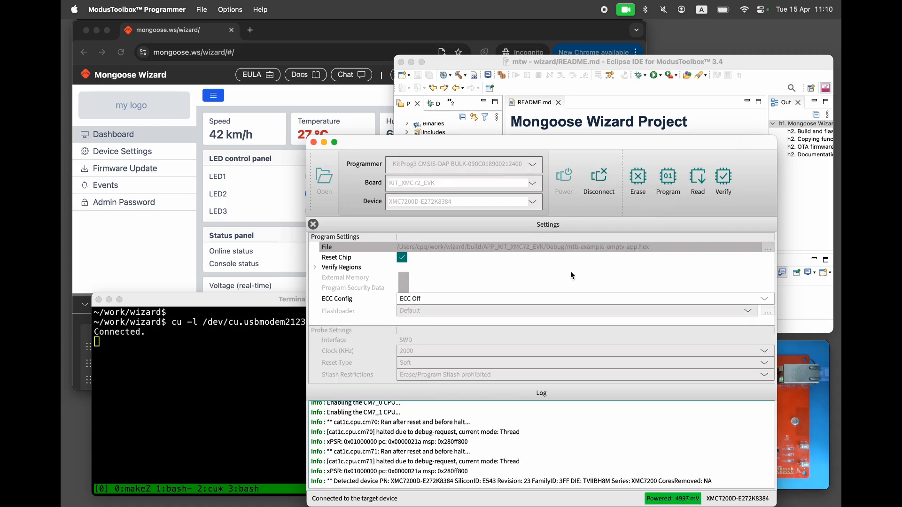
click(668, 178)
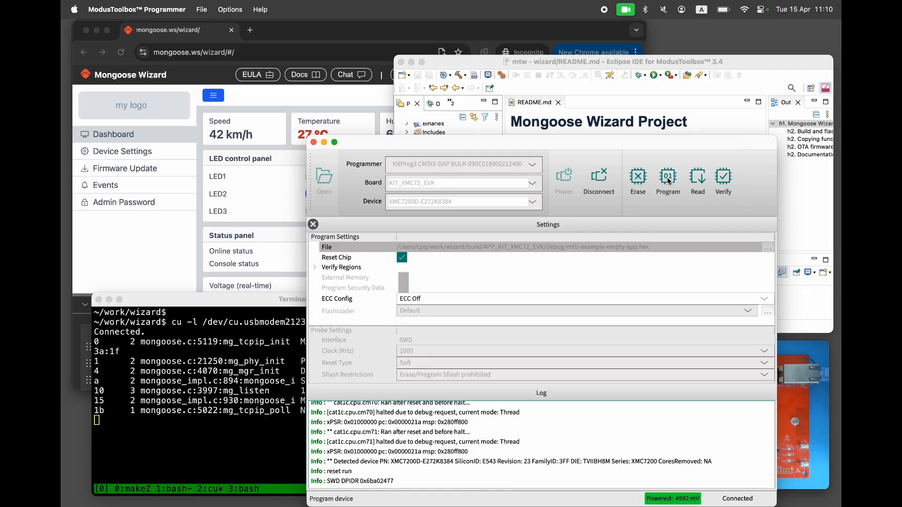
click(667, 176)
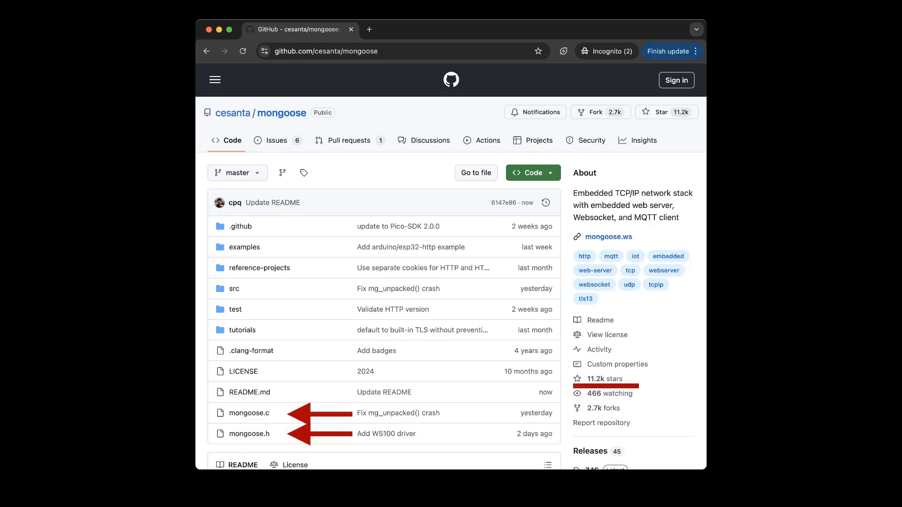
Step: Scroll the cesanta/mongoose repository to show mongoose.c and mongoose.h
scroll(down, 3)
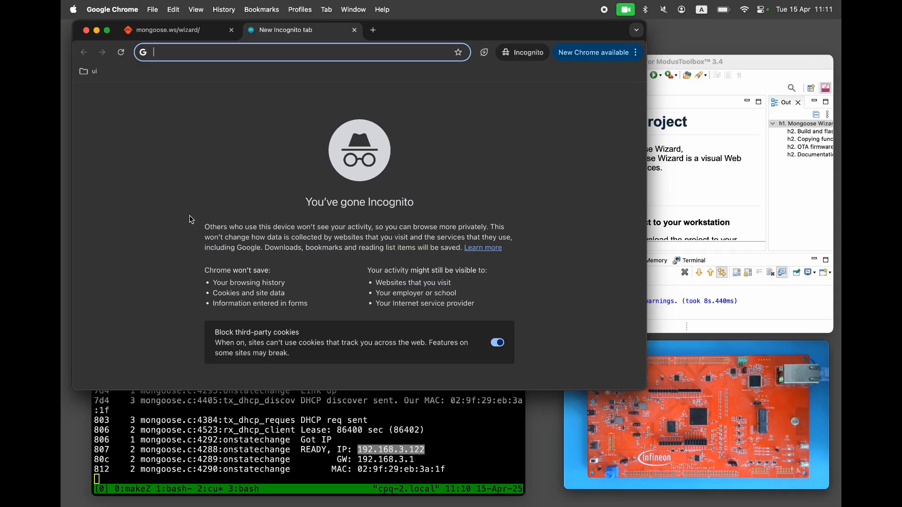
Step: Sign in to the dashboard at 192.168.3.122 and switch LED1 off
text(192.168.3.122)
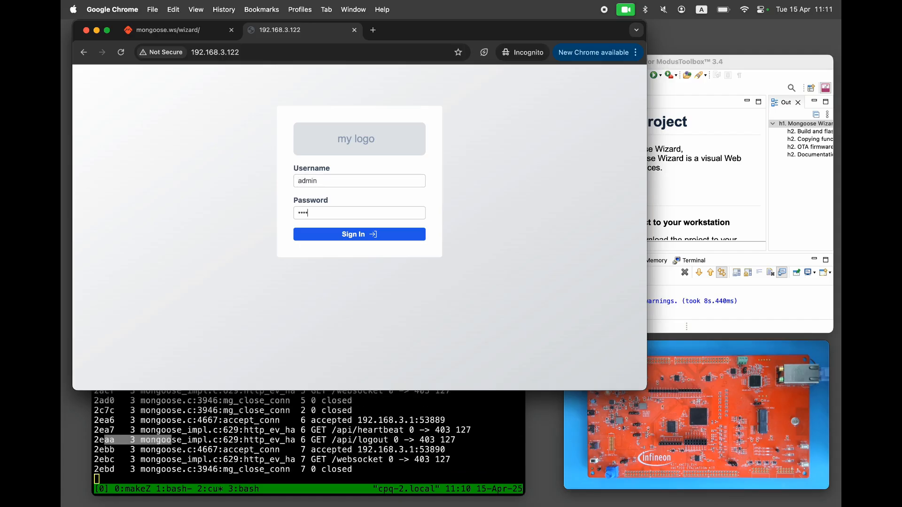
click(359, 234)
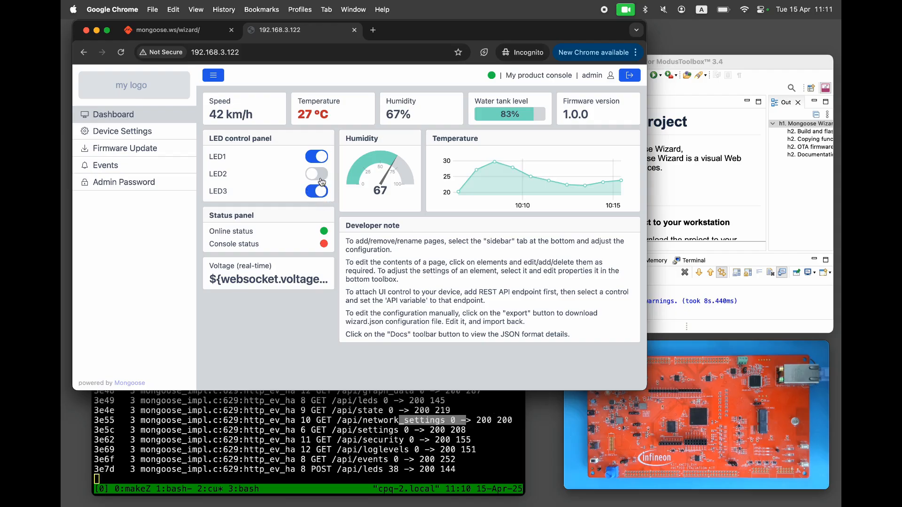
click(316, 174)
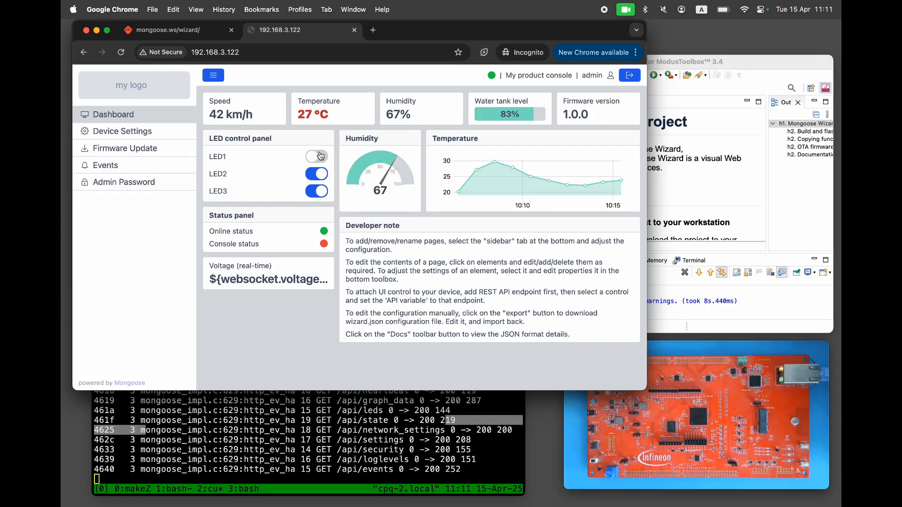
scroll(down, 3)
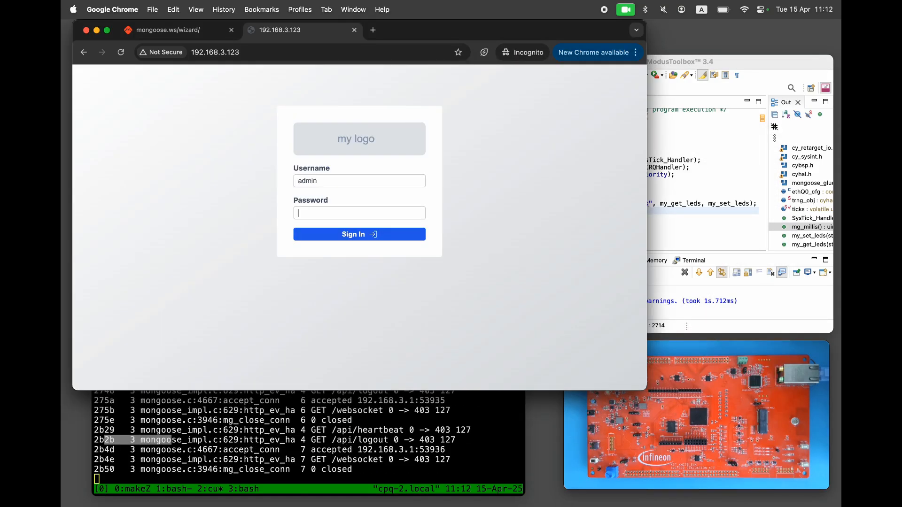
Step: Sign in at 192.168.3.123, then toggle LED1 on and back off
click(359, 234)
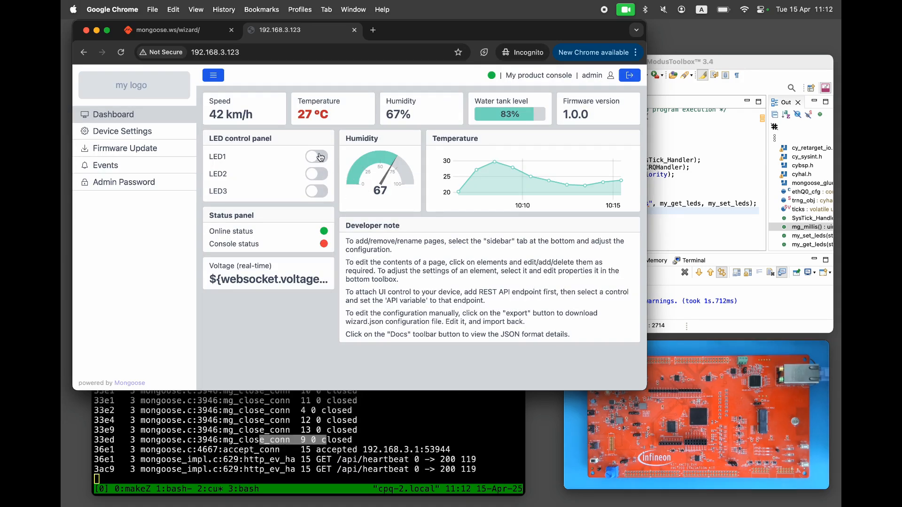
click(316, 191)
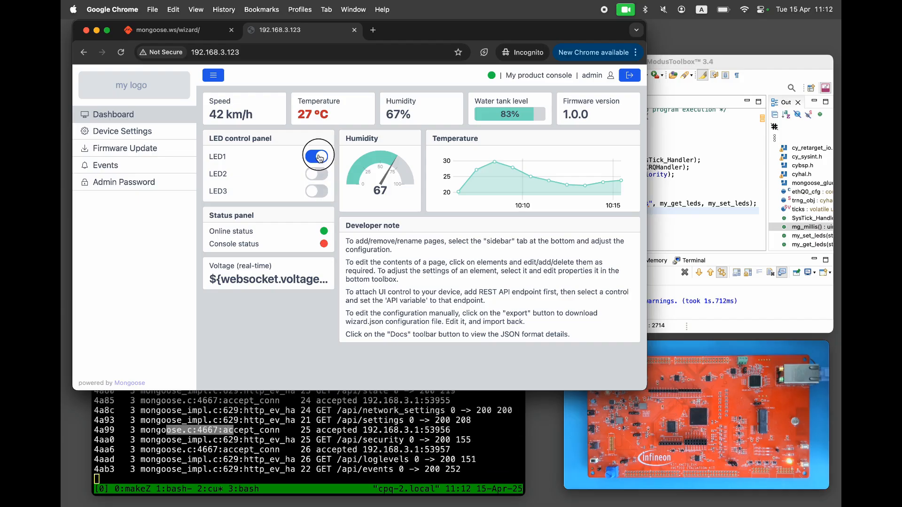
click(316, 156)
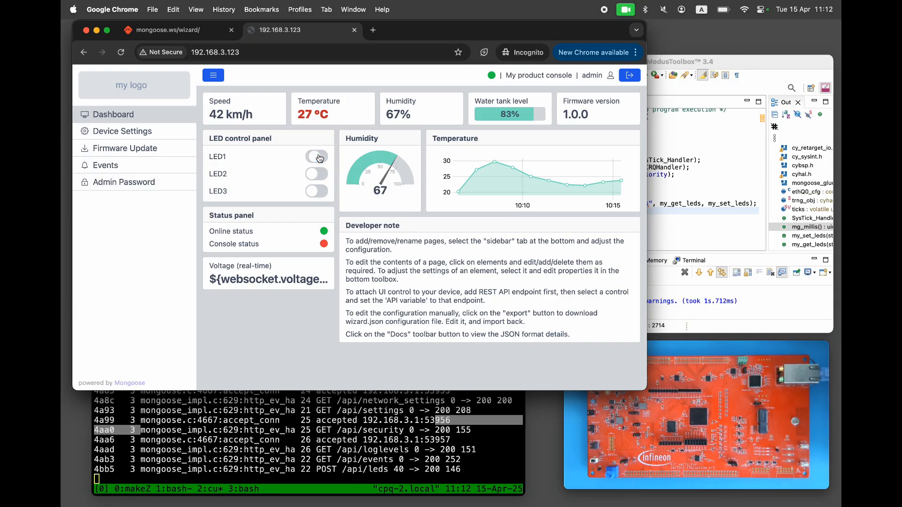